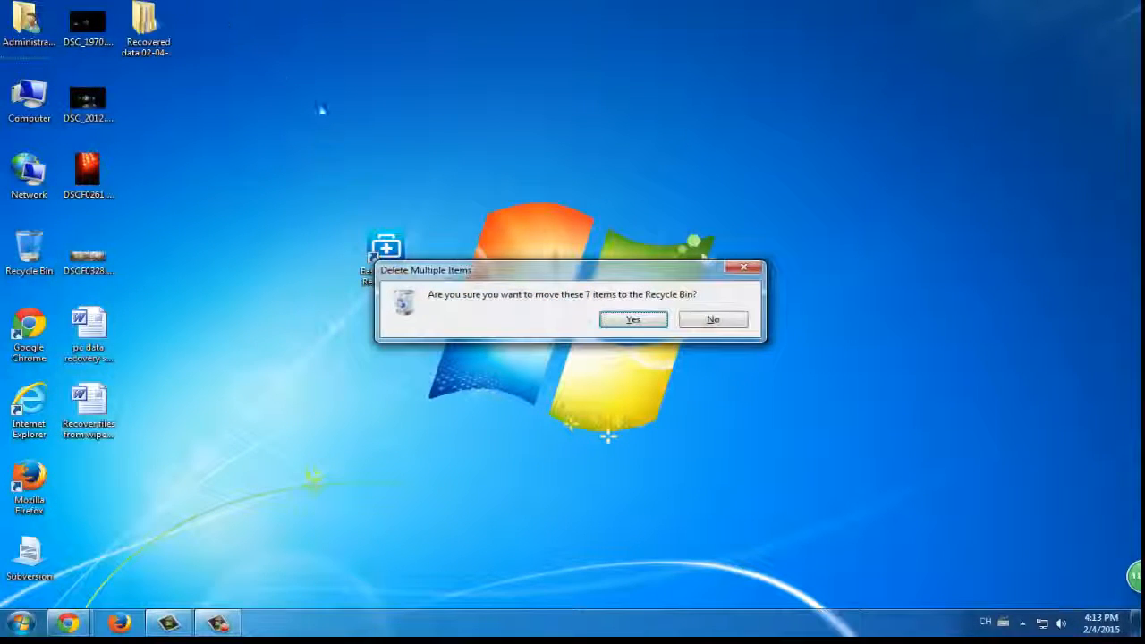
Step: Confirm the delete, then select all seven items in the Recycle Bin and restore them to the desktop
left_click(633, 319)
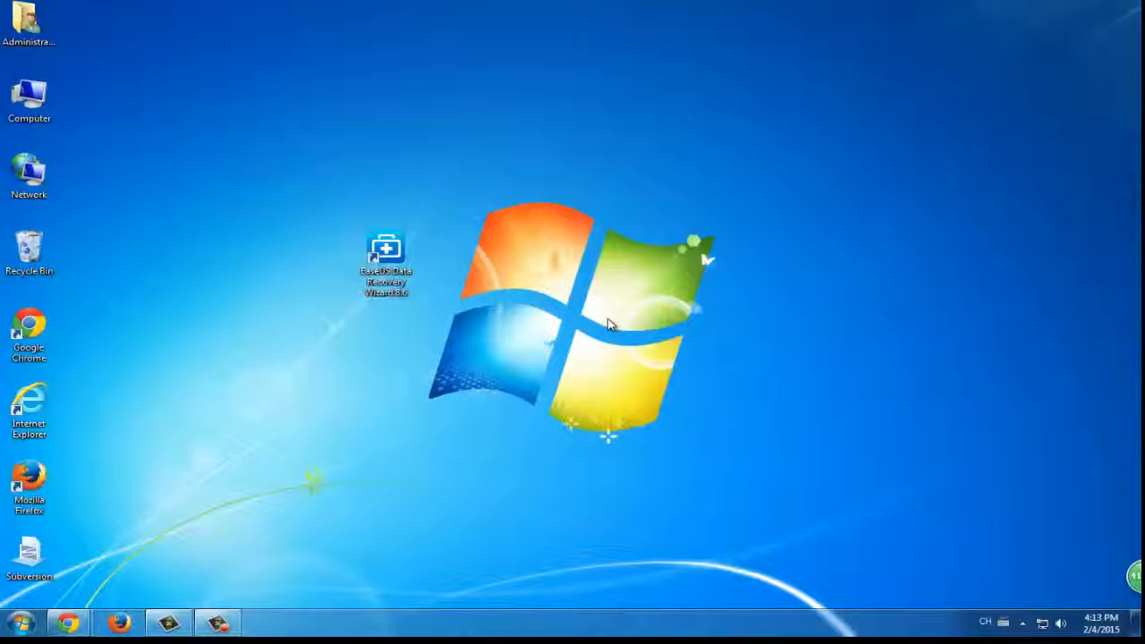
double_click(29, 254)
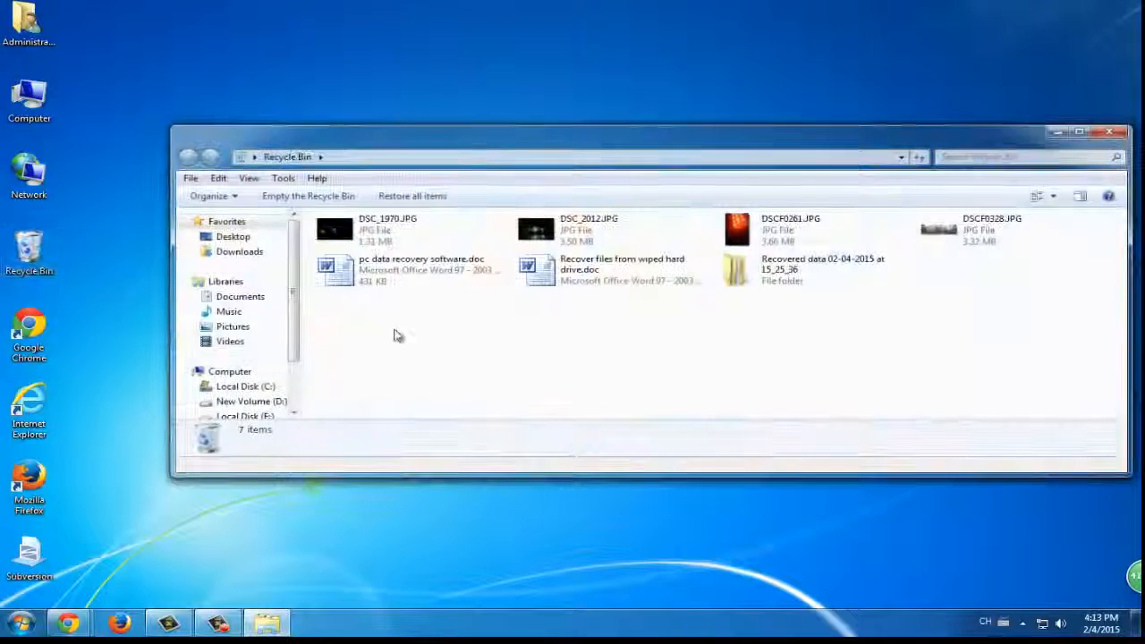
key("ctrl+a")
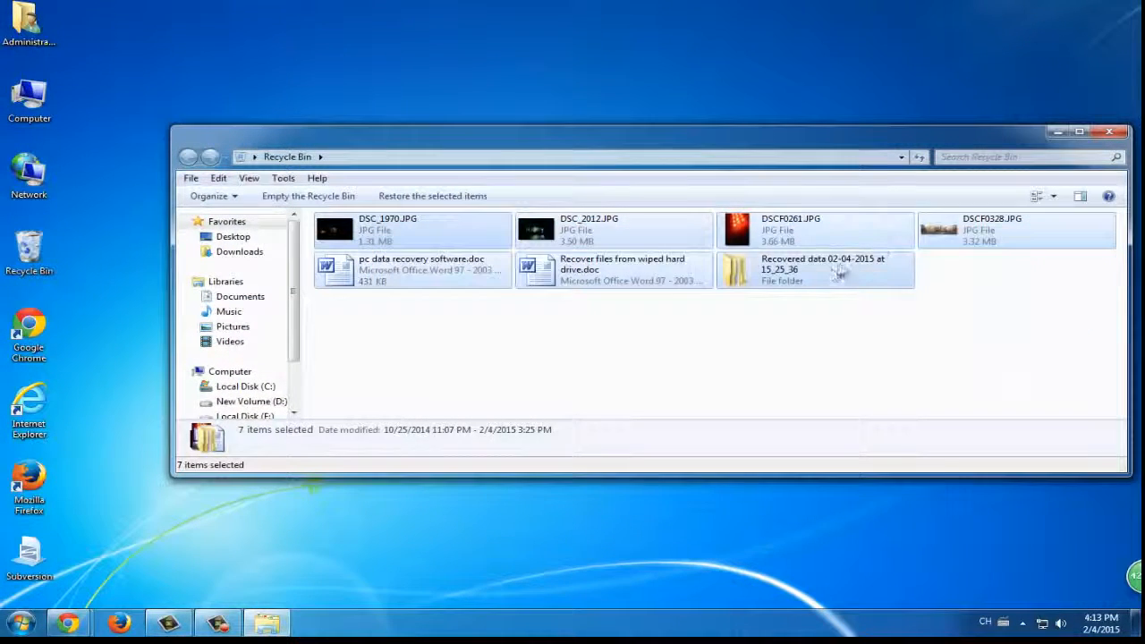
right_click(824, 268)
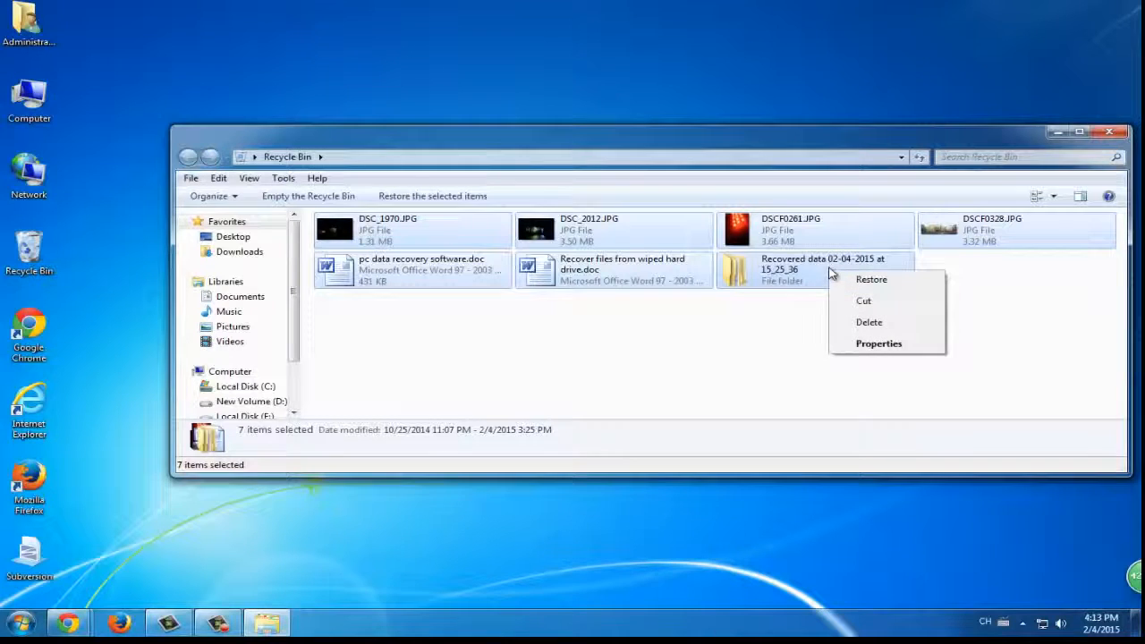
left_click(870, 279)
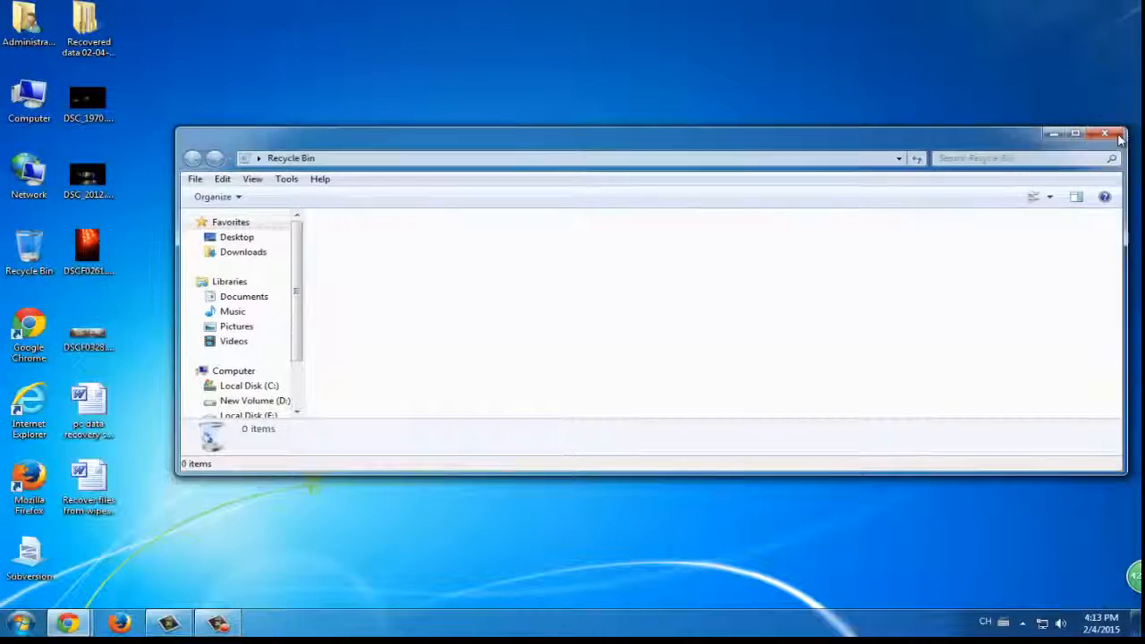
Step: Delete the seven desktop items again and permanently empty the Recycle Bin
left_click(1104, 133)
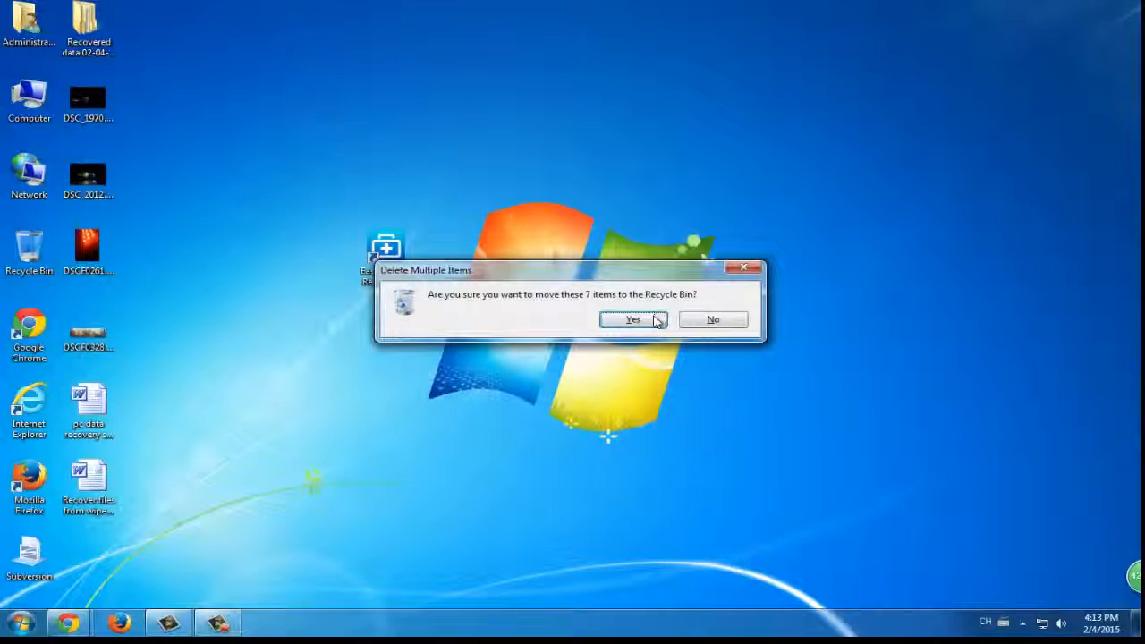
left_click(633, 319)
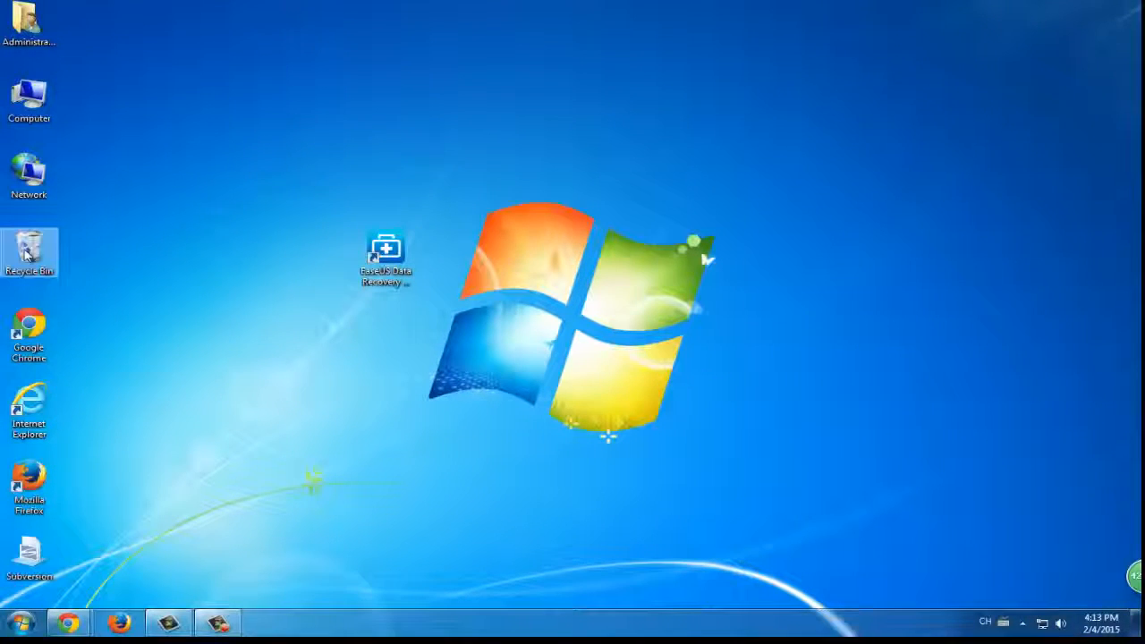
right_click(28, 254)
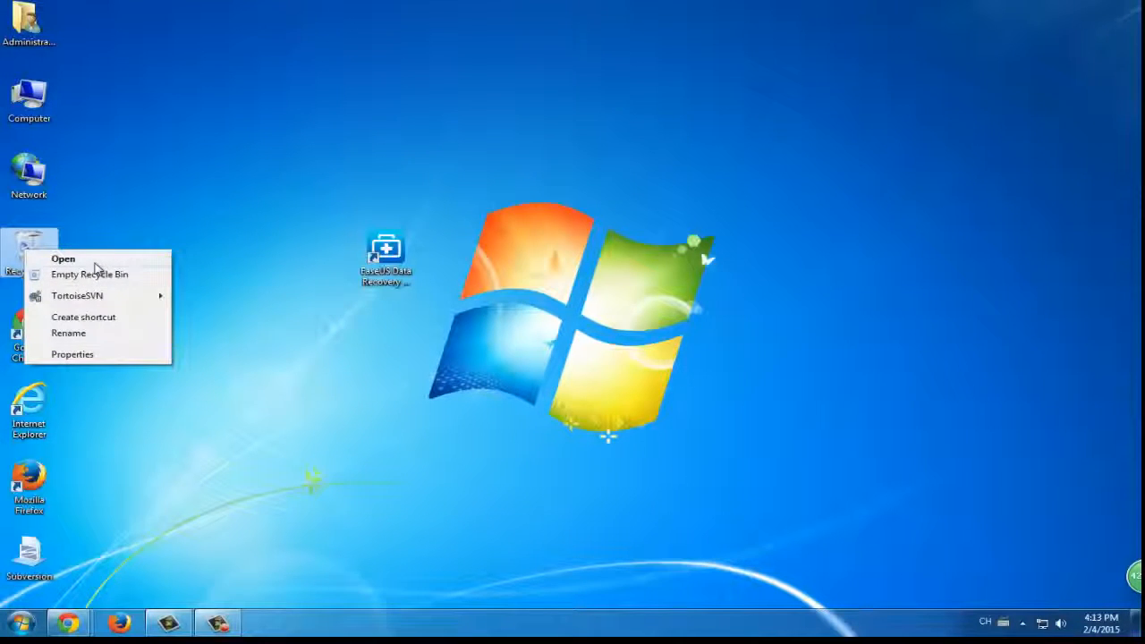
left_click(90, 274)
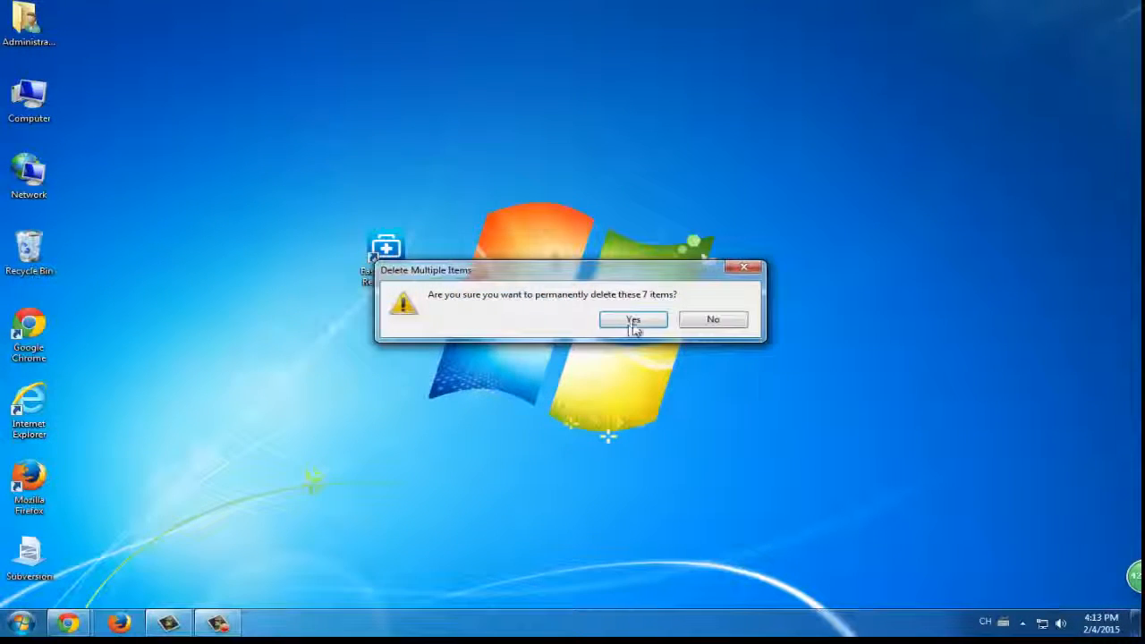
left_click(633, 319)
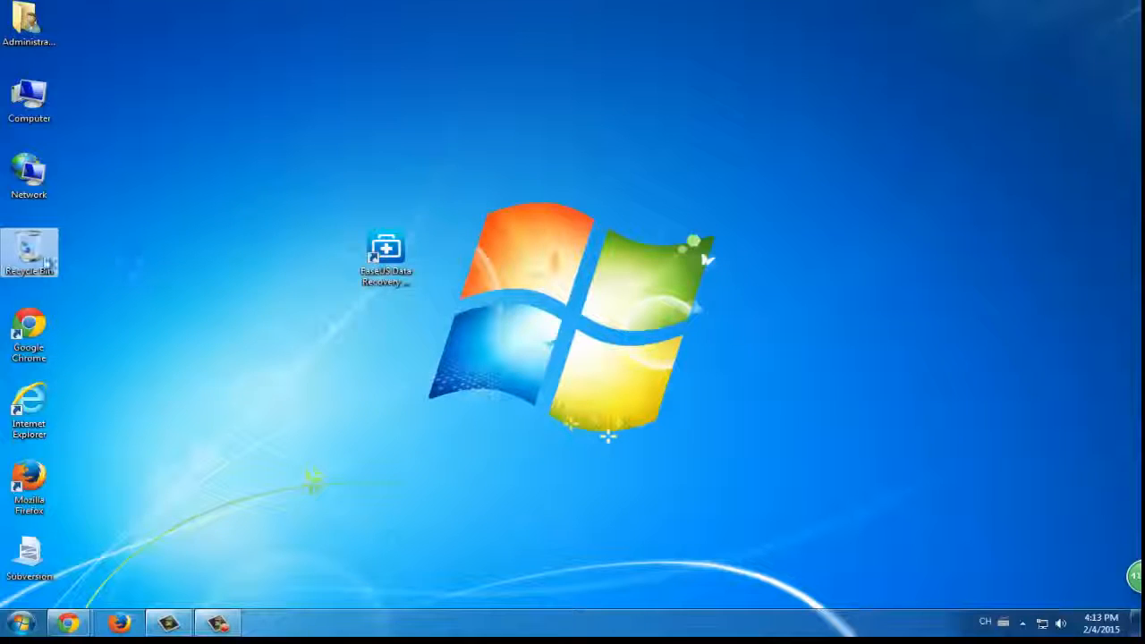
Step: Check that the Recycle Bin now holds zero items and close its window
double_click(28, 254)
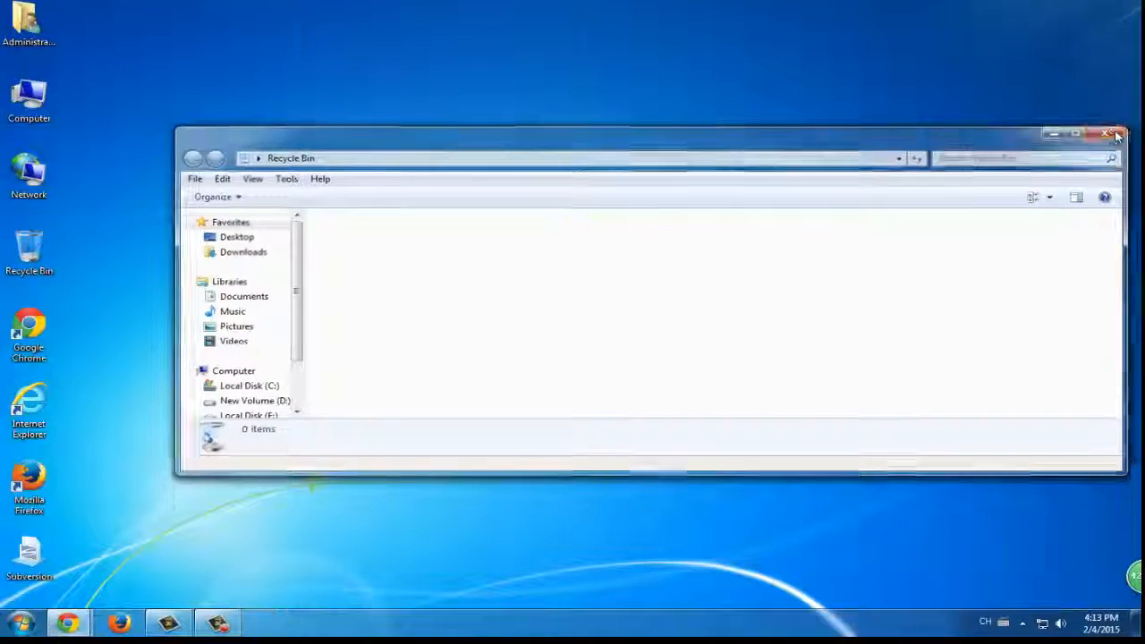
left_click(1115, 134)
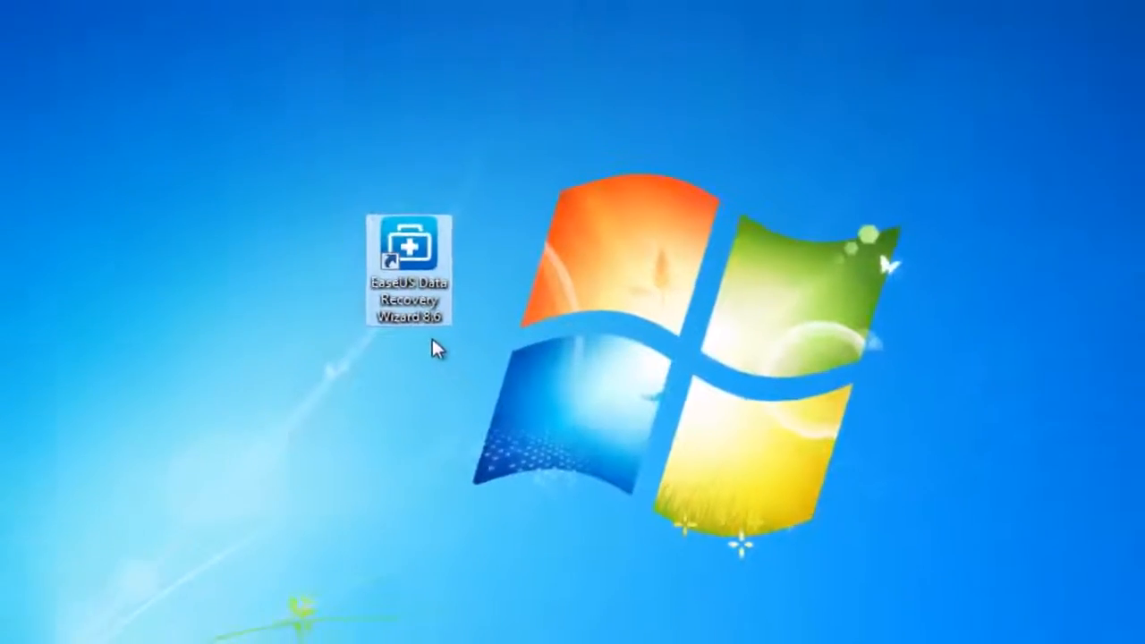
Step: Launch the wizard, leave All File Types selected and proceed to the search-location step
double_click(409, 255)
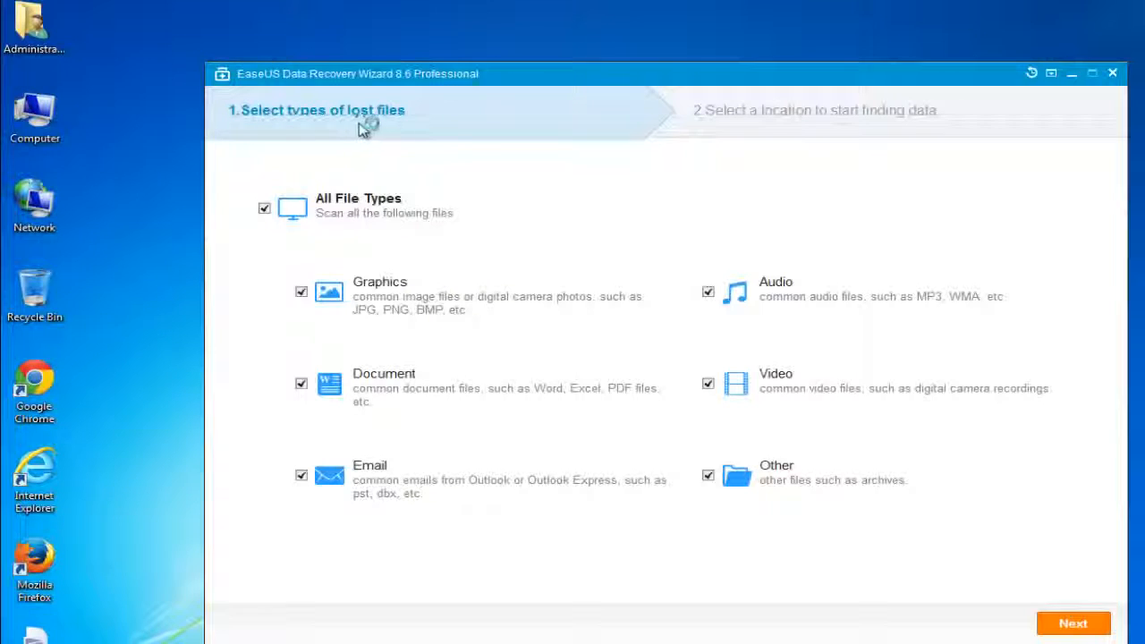
left_click(264, 207)
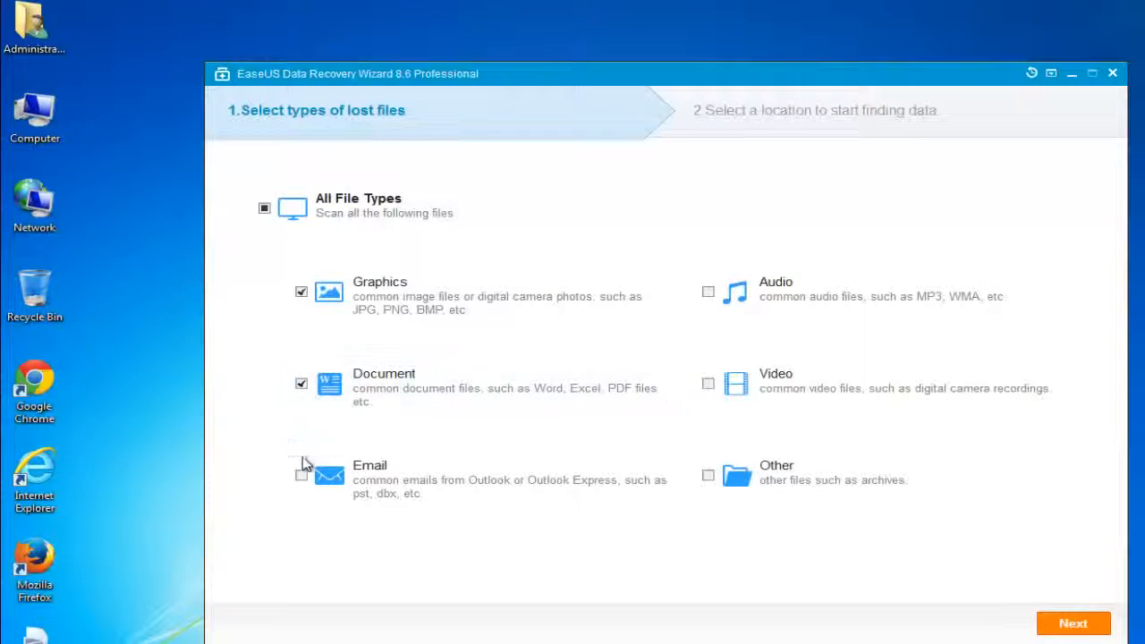
left_click(265, 208)
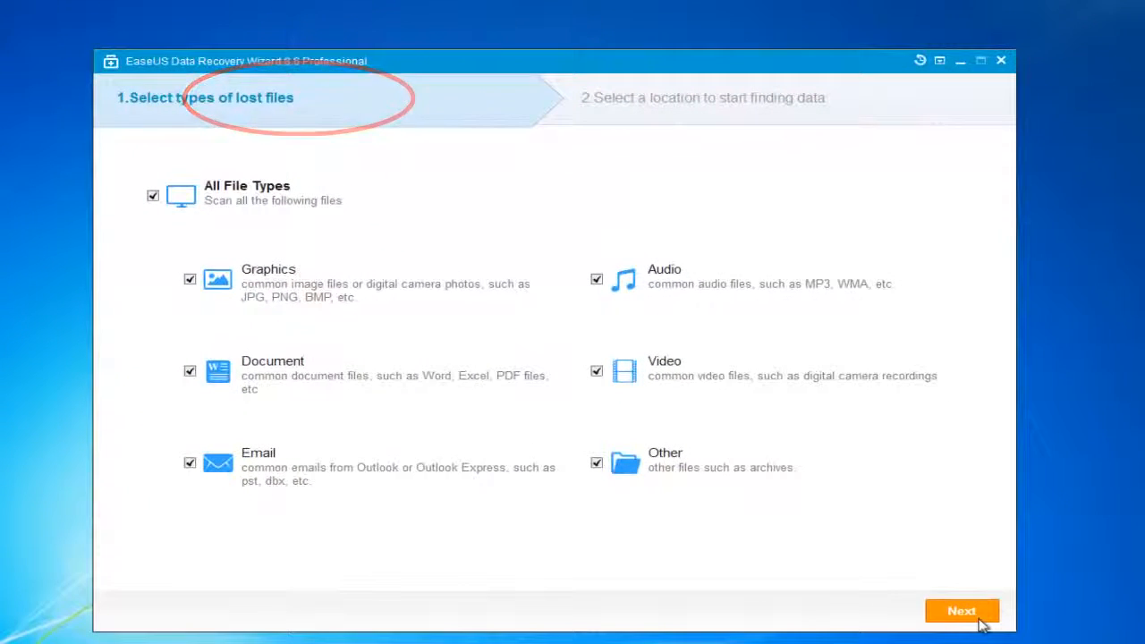
left_click(962, 612)
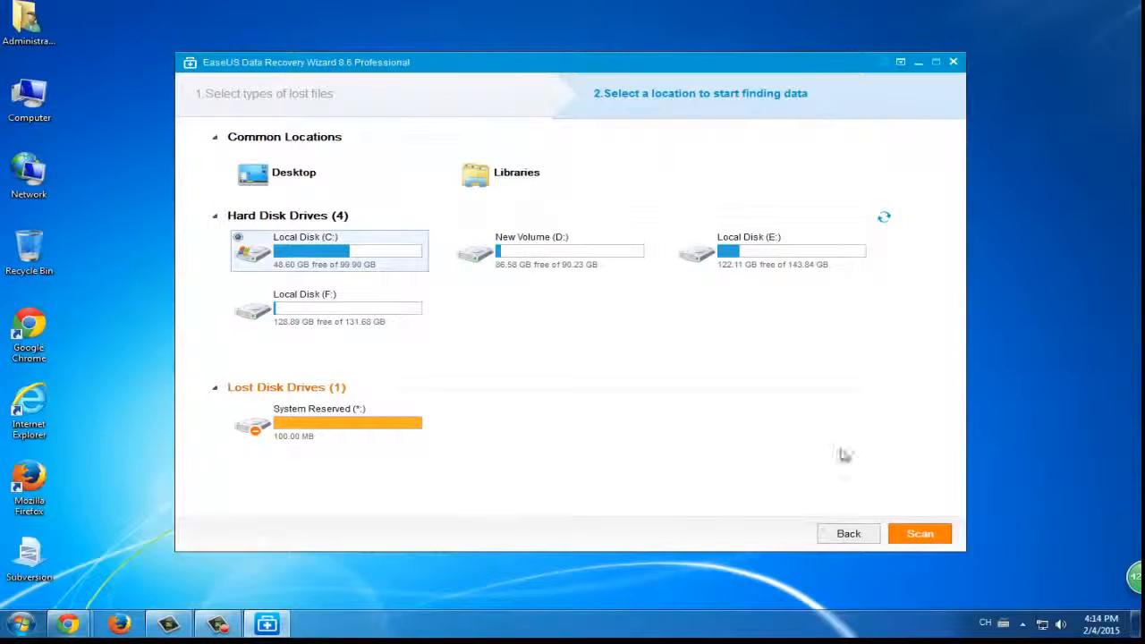
Step: Start the lost-file scan of Local Disk (C:)
left_click(920, 533)
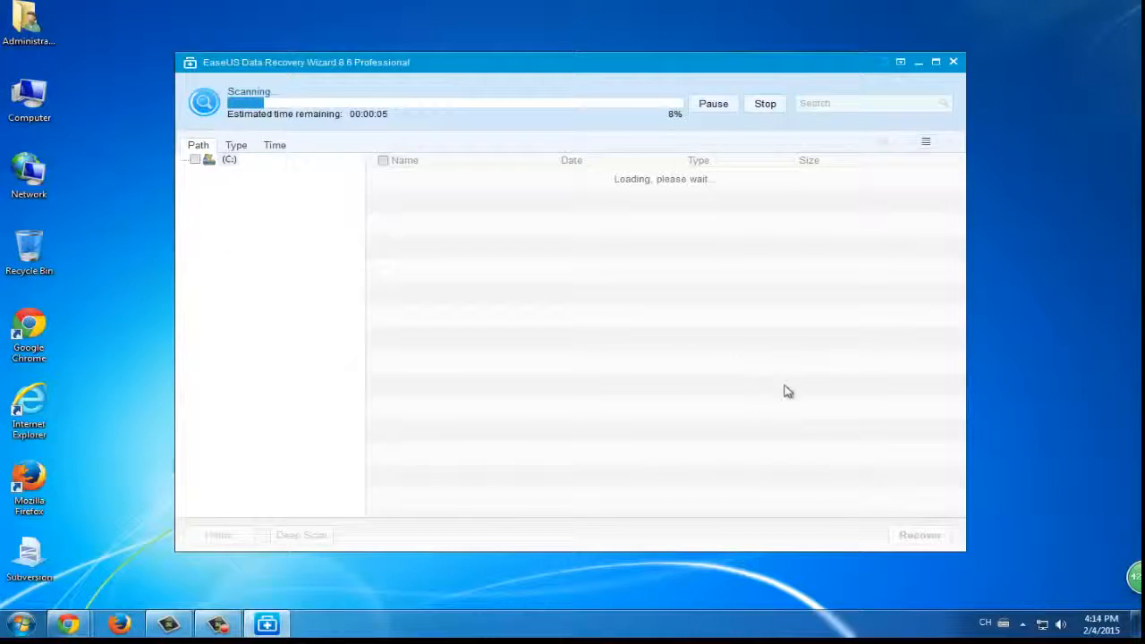
mouse_move(585, 320)
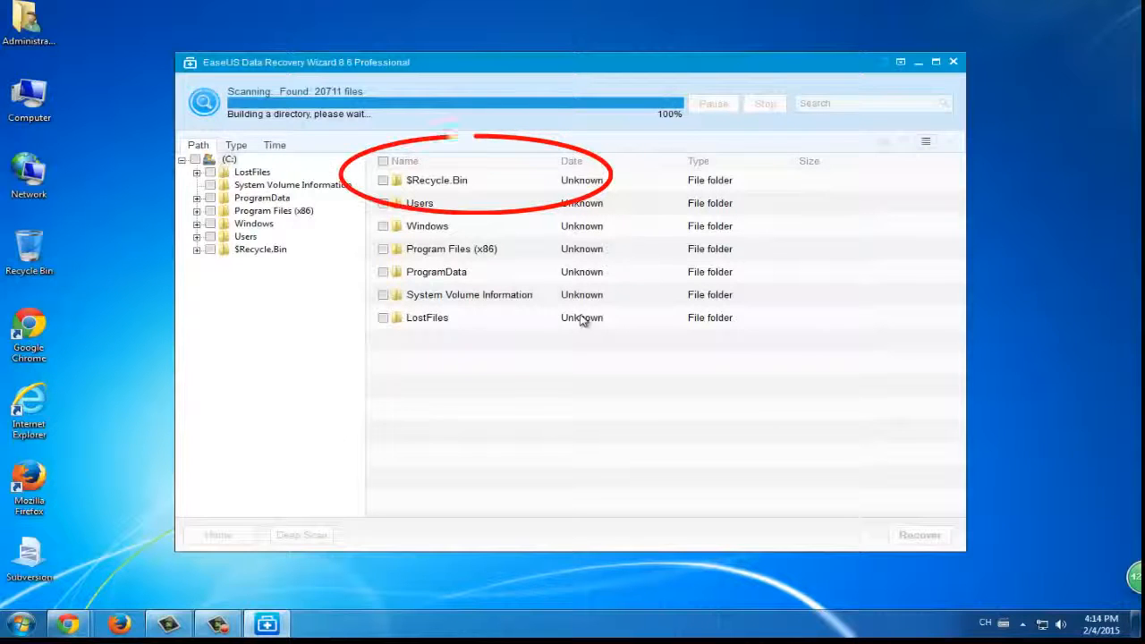
Step: Open the found $Recycle.Bin folder and sort its files by date, newest first
left_click(436, 179)
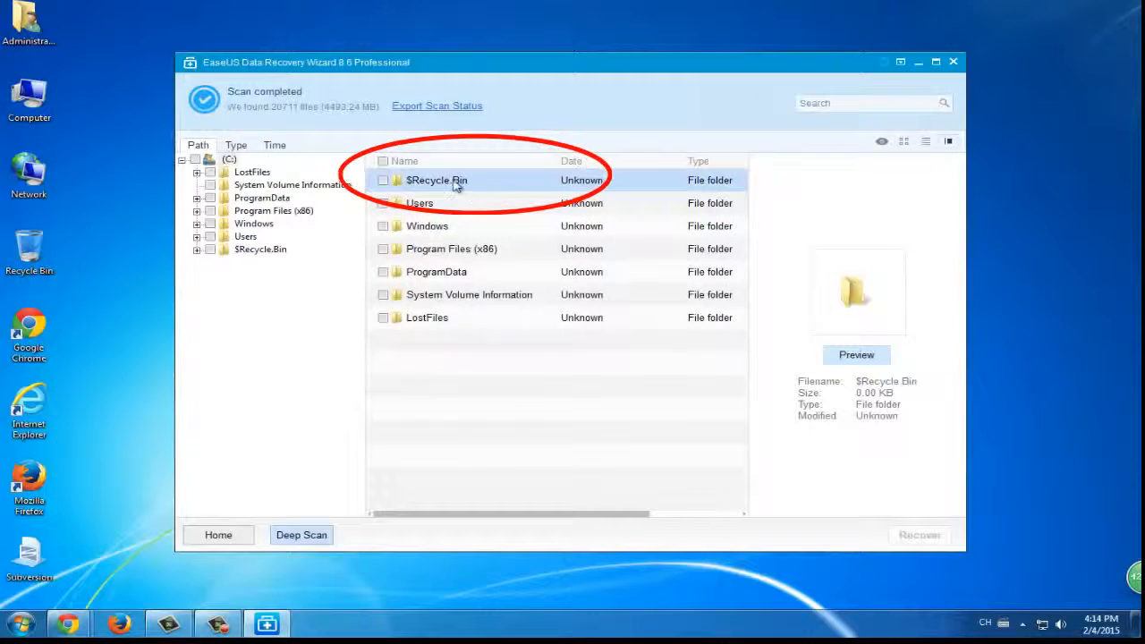
double_click(437, 179)
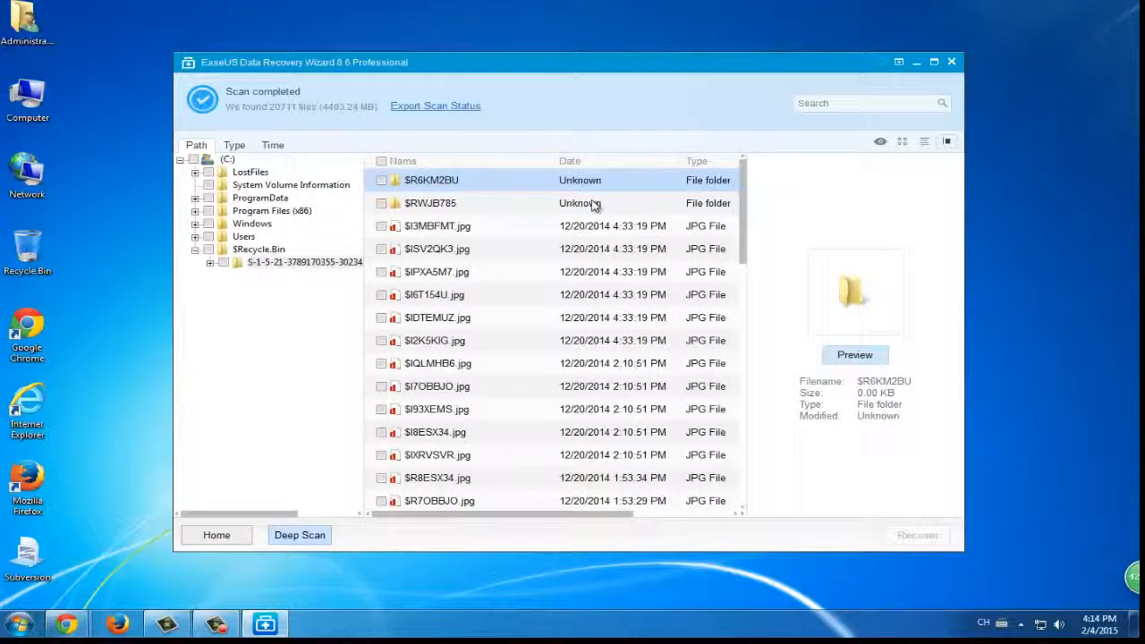
mouse_move(510, 211)
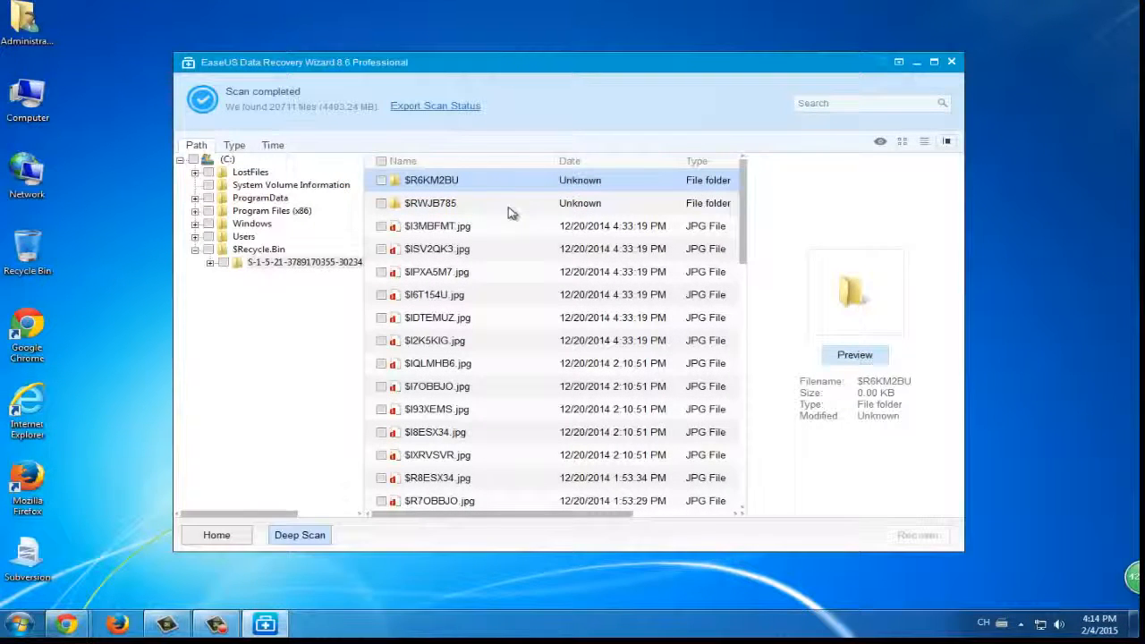
left_click(568, 161)
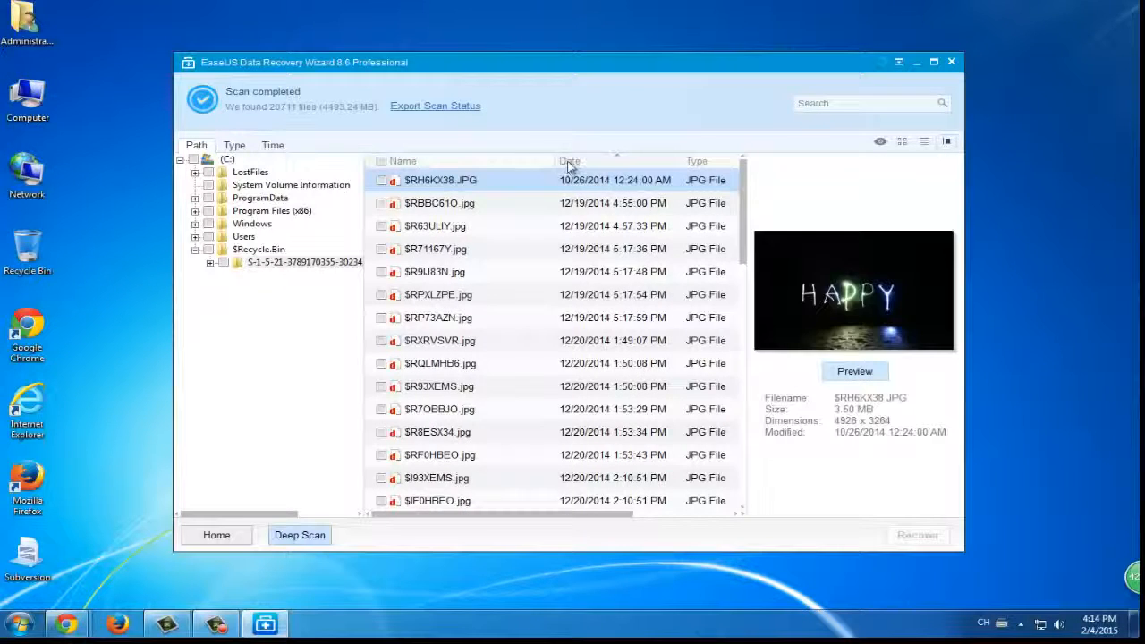
left_click(569, 161)
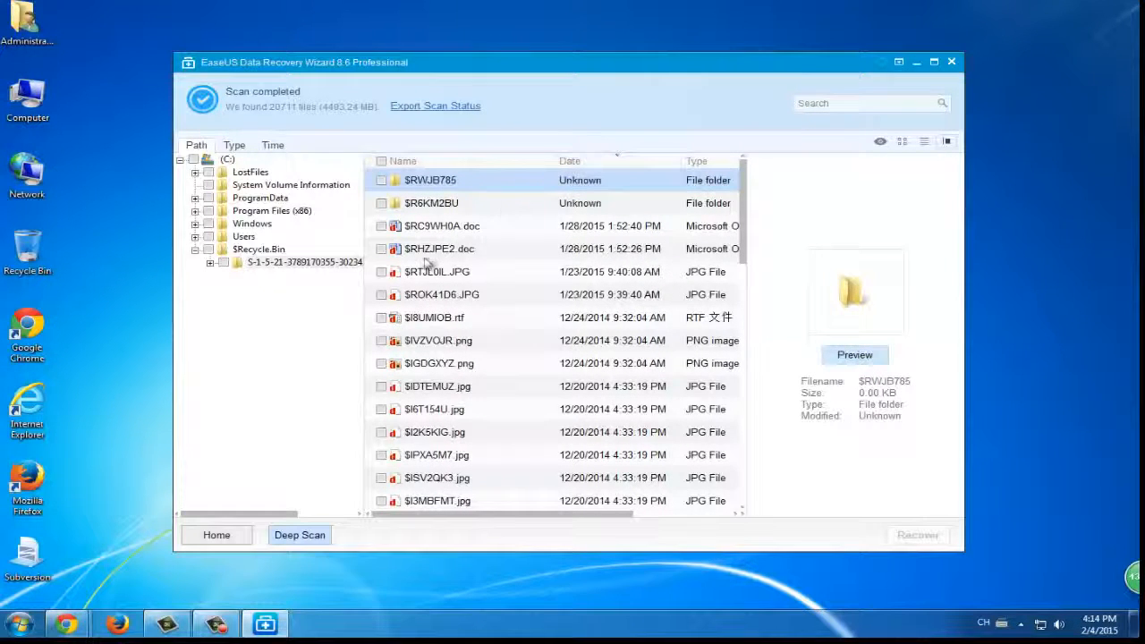
Step: Preview the deleted JPG, RTF and PNG files, then view the Word document in OfficeViewer
left_click(440, 293)
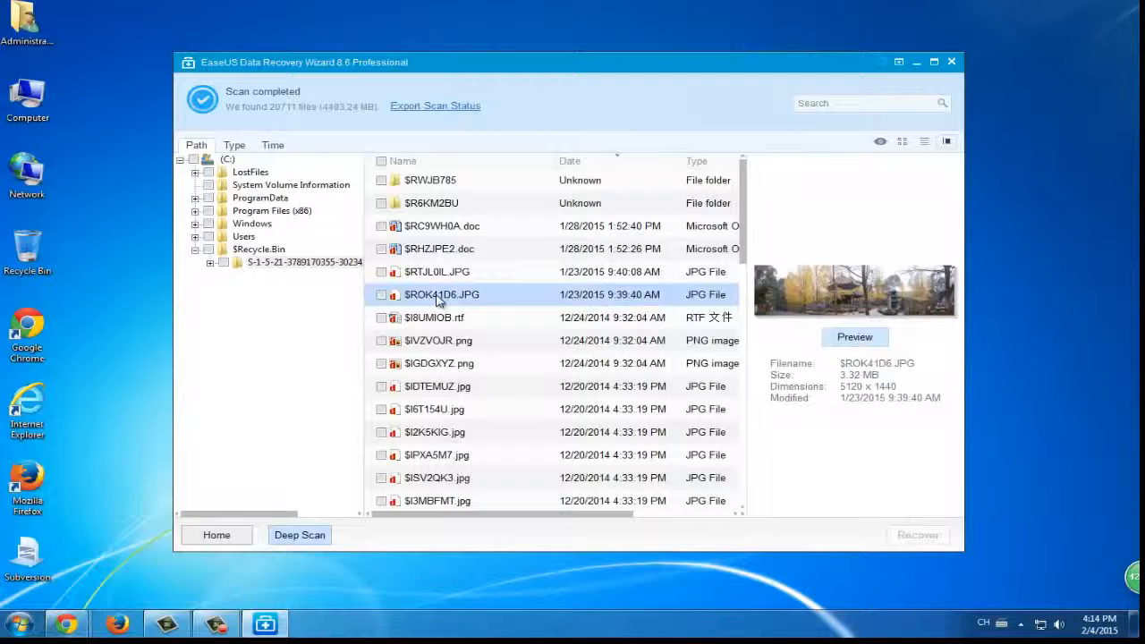
left_click(434, 318)
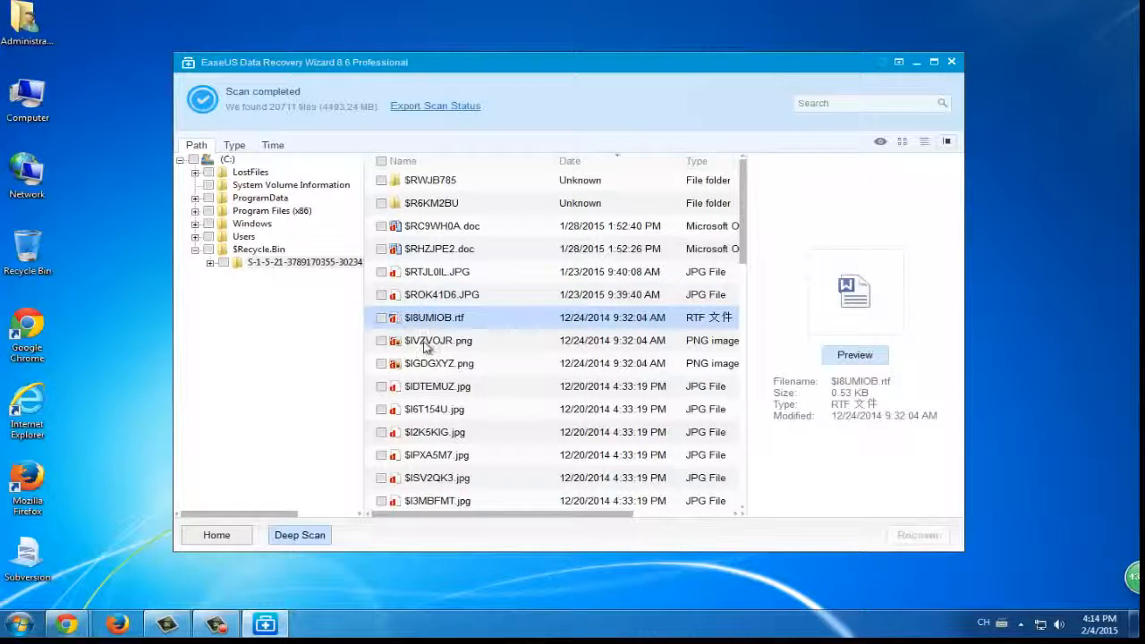
left_click(438, 340)
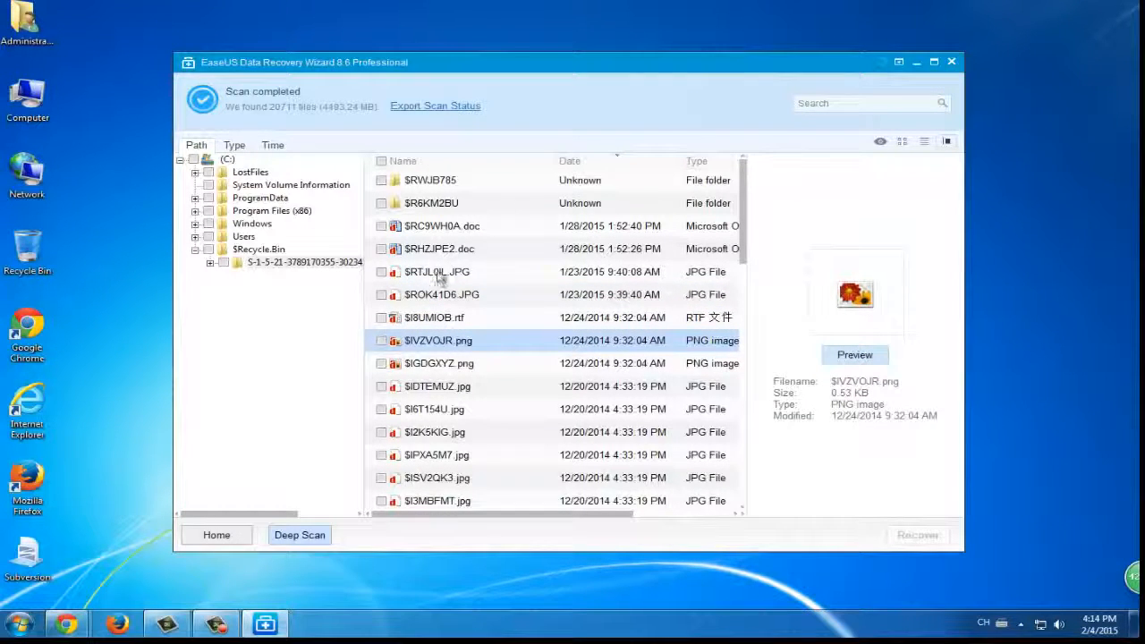
left_click(440, 248)
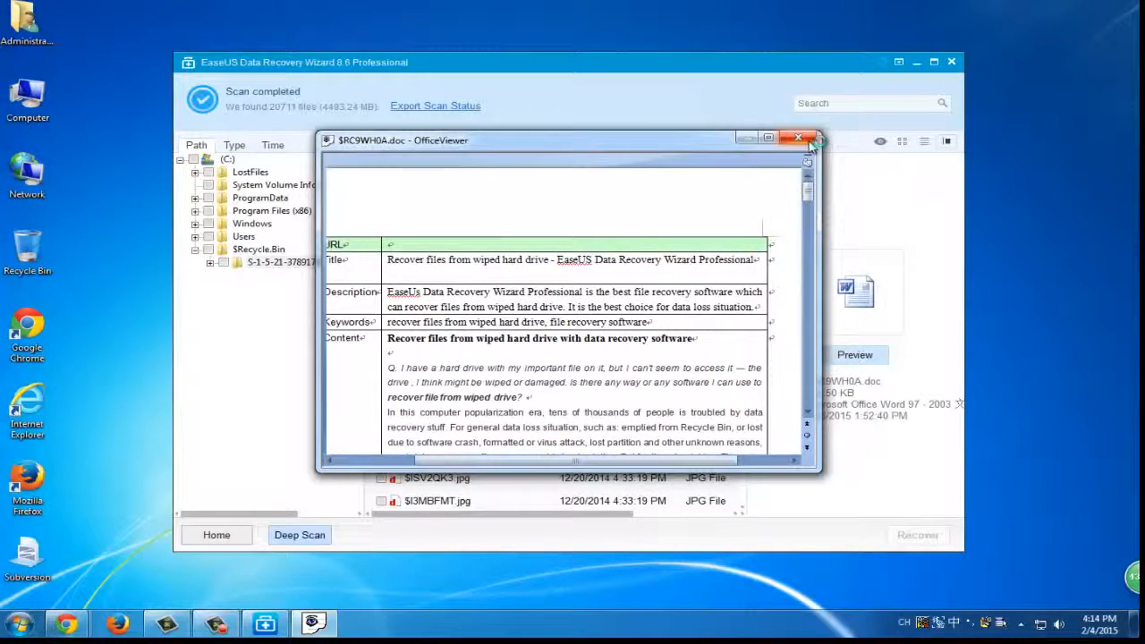
Step: Close the viewer and mark the remaining Recycle Bin files for recovery
left_click(798, 136)
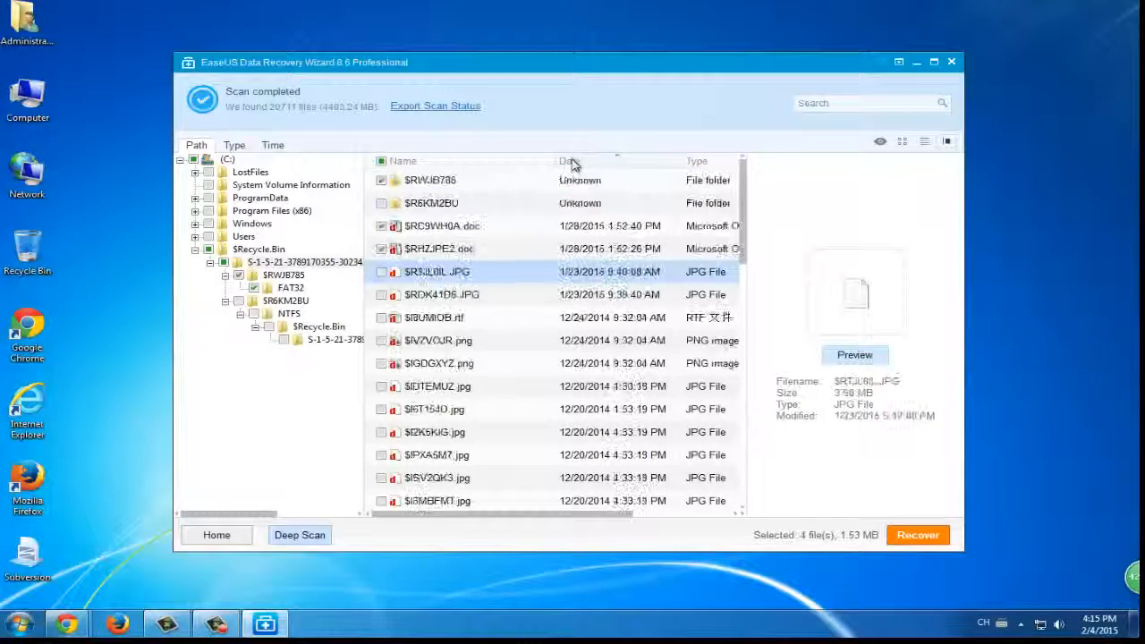
left_click(854, 355)
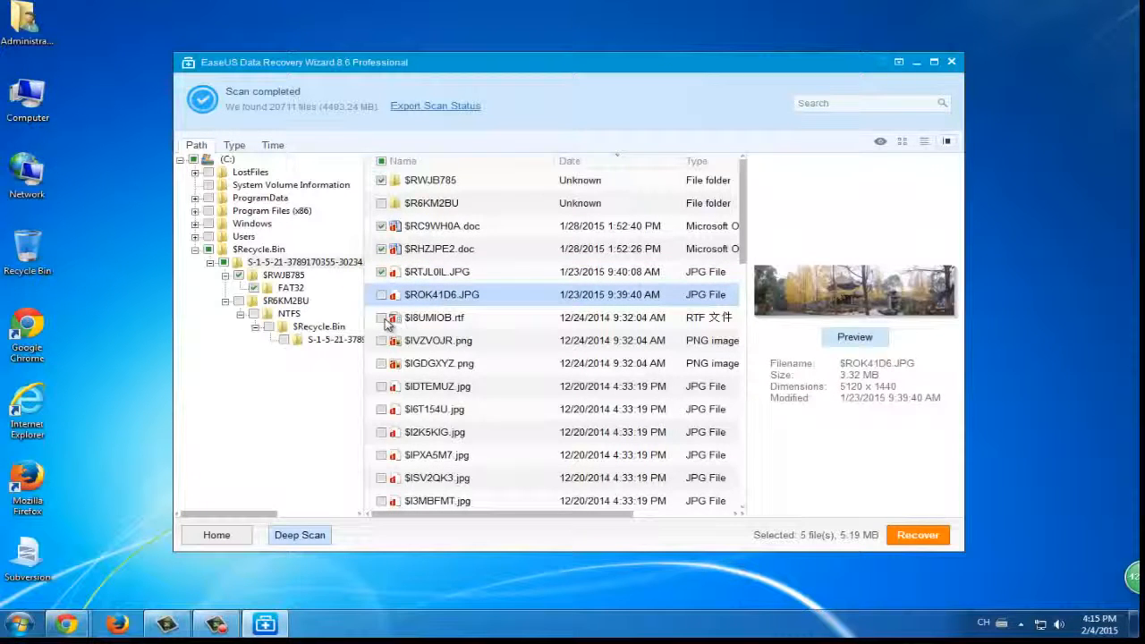
scroll("down", 3)
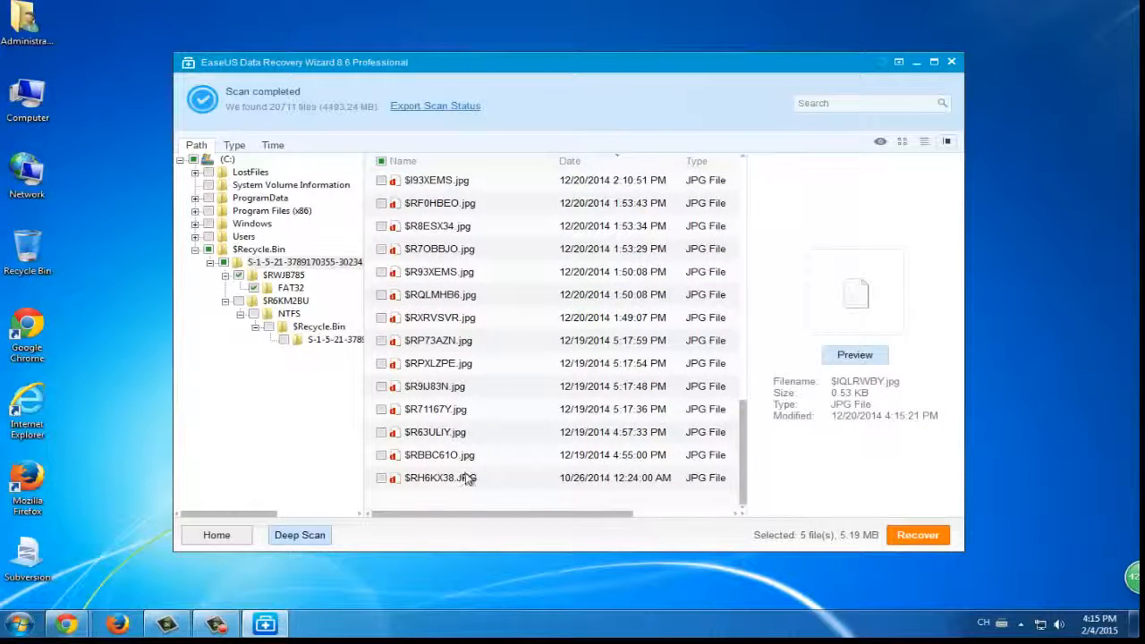
left_click(440, 476)
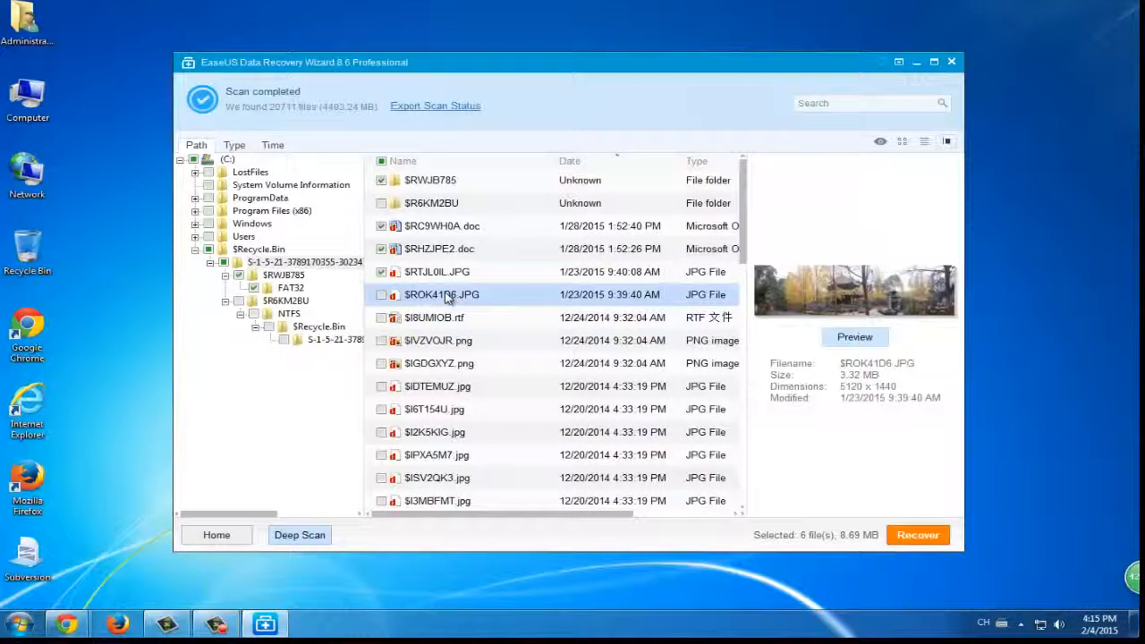
left_click(382, 293)
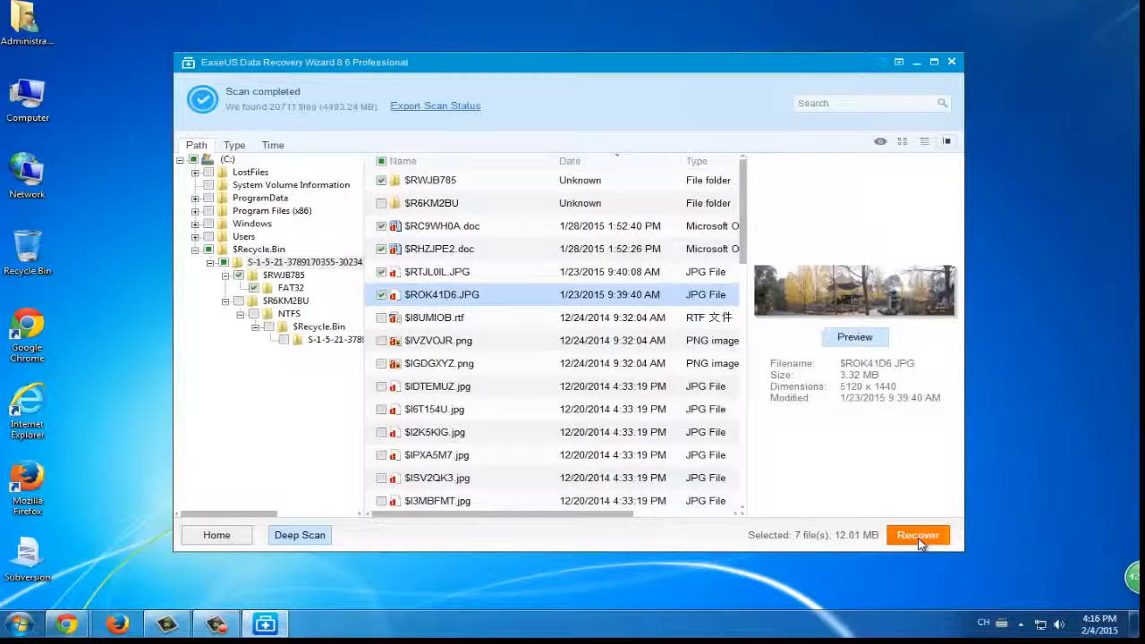
Step: Recover the seven marked files to a new folder on the Desktop
left_click(918, 535)
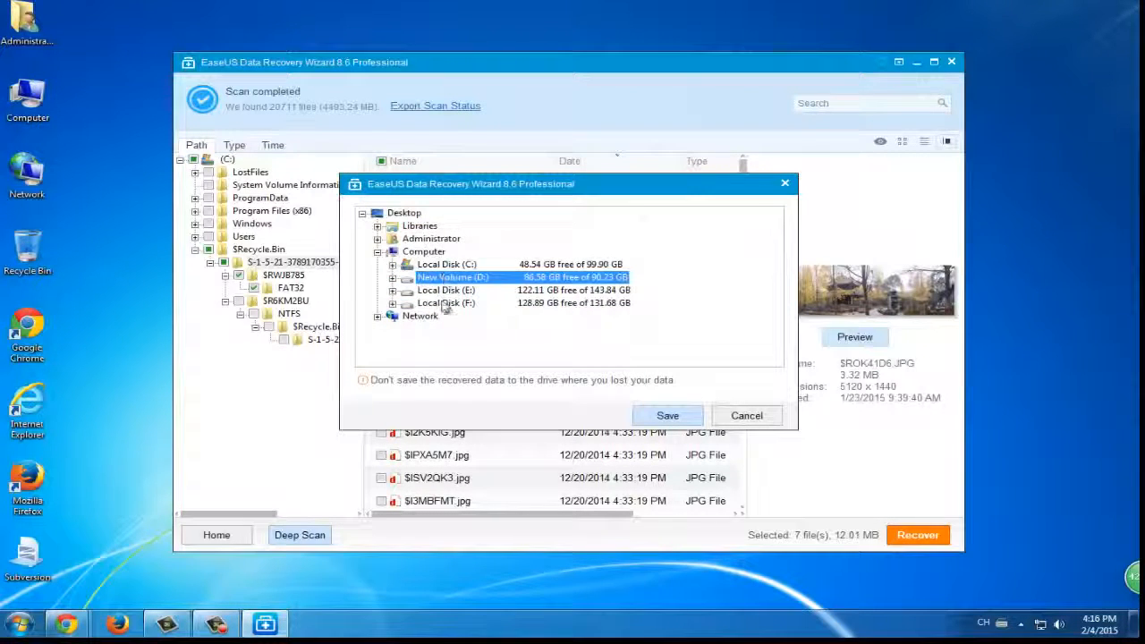
left_click(446, 265)
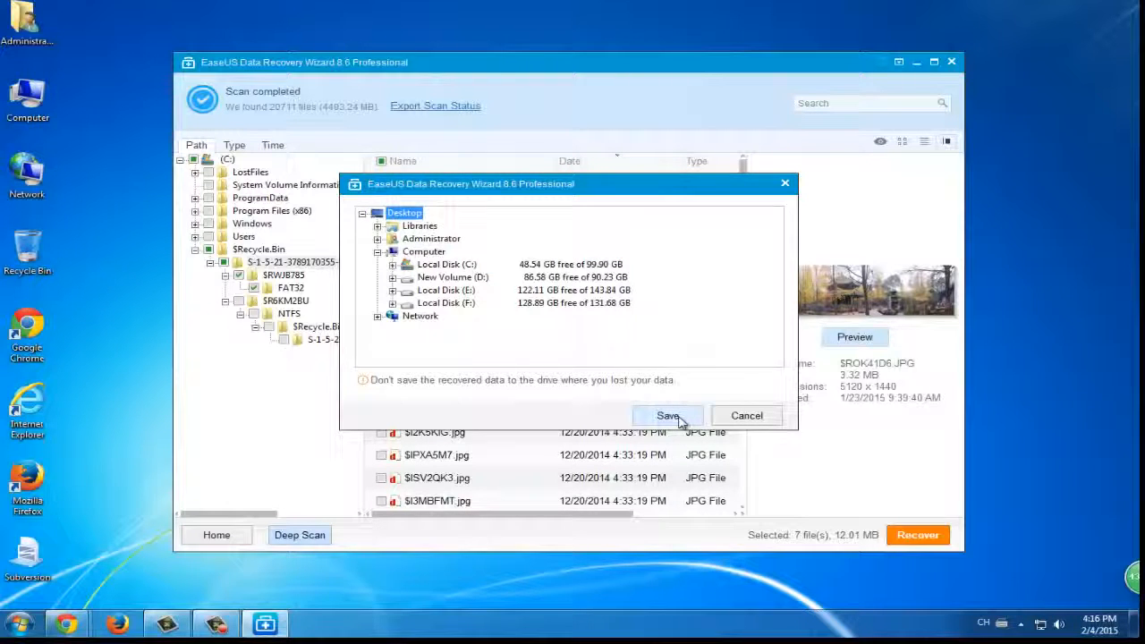
left_click(666, 415)
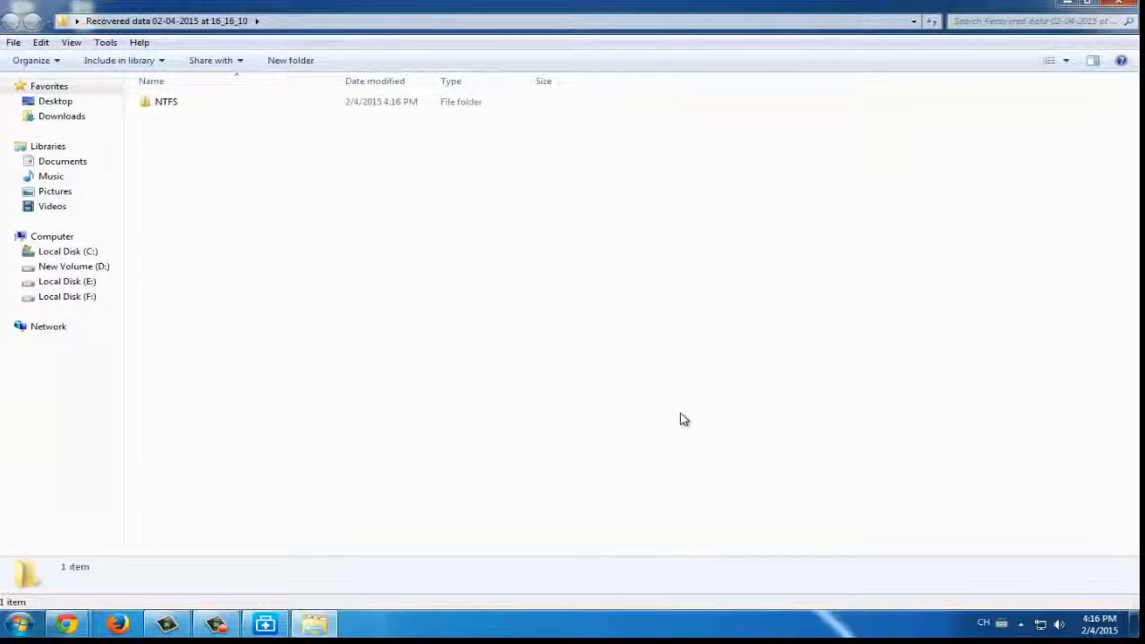
Step: Browse NTFS > $Recycle.Bin in the Recovered data folder and view a recovered JPG photo
double_click(166, 100)
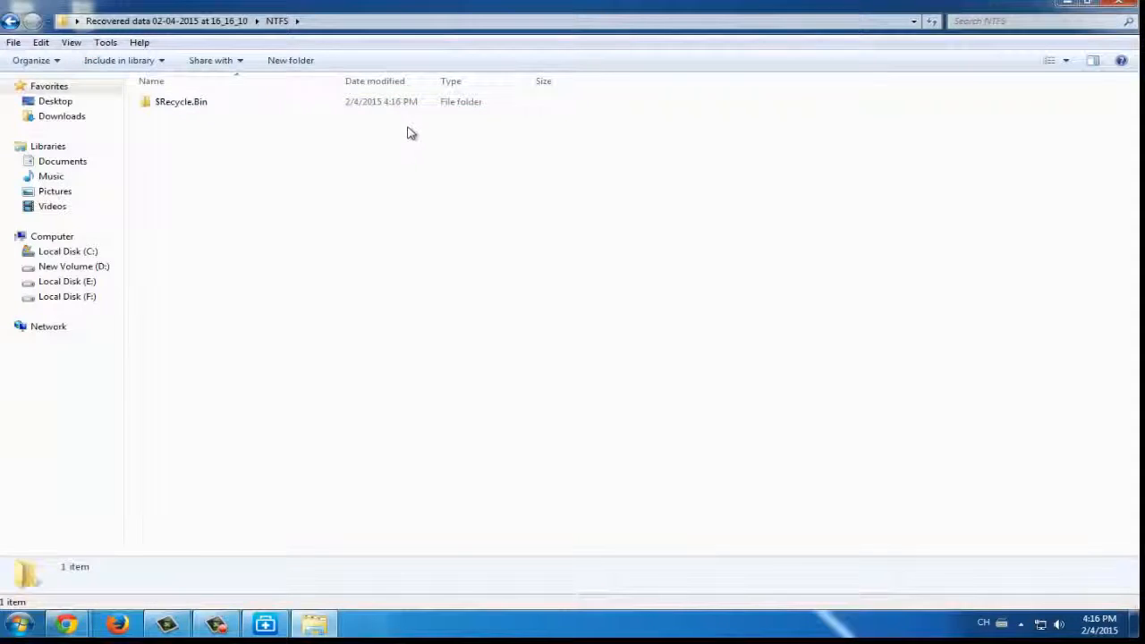
double_click(180, 100)
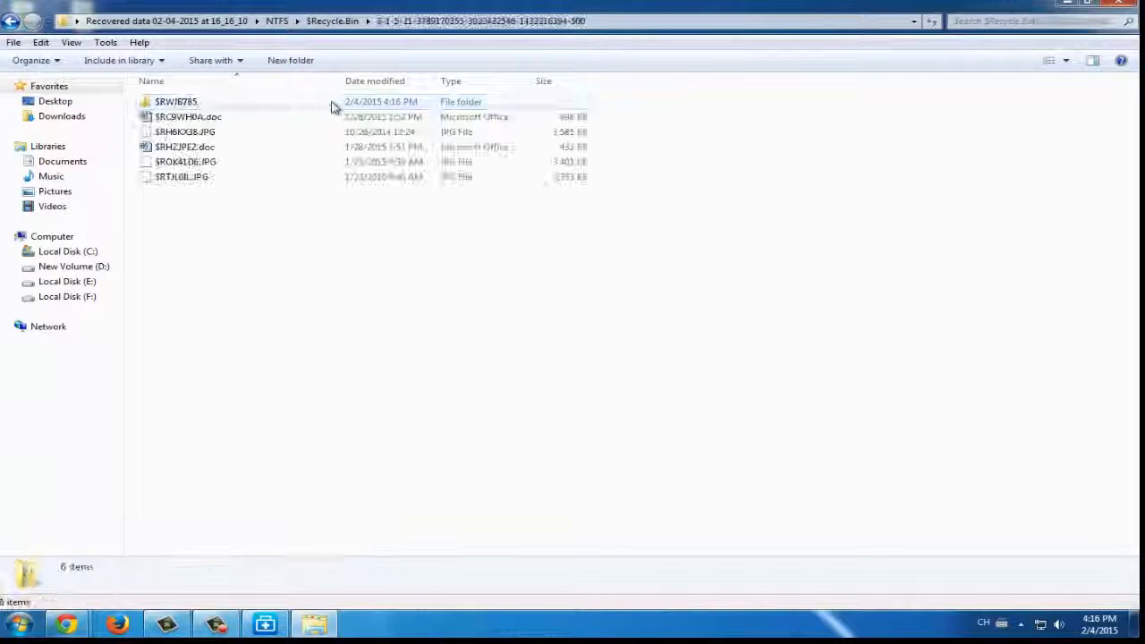
double_click(183, 177)
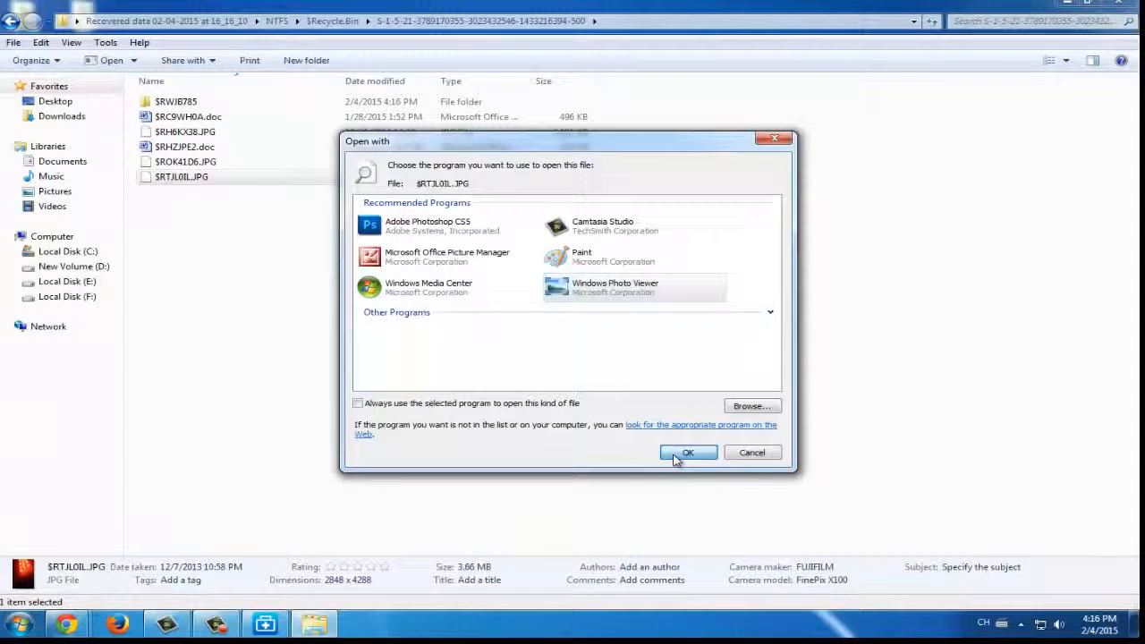
left_click(687, 451)
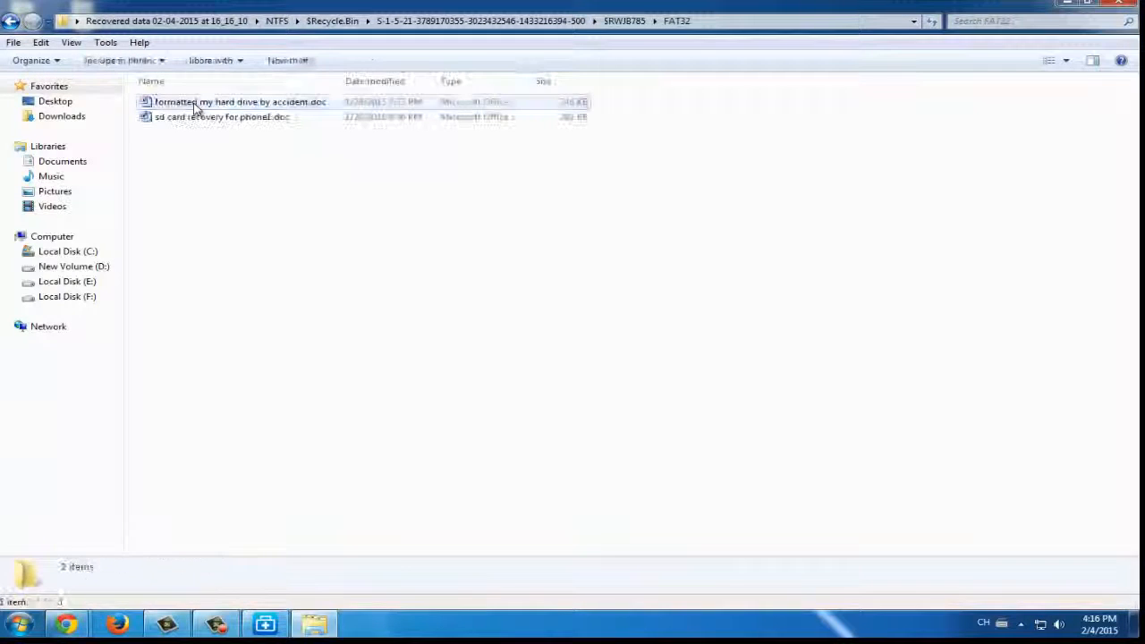
Step: Check the recovered sd card recovery document, go back up and reopen the folder
left_click(222, 116)
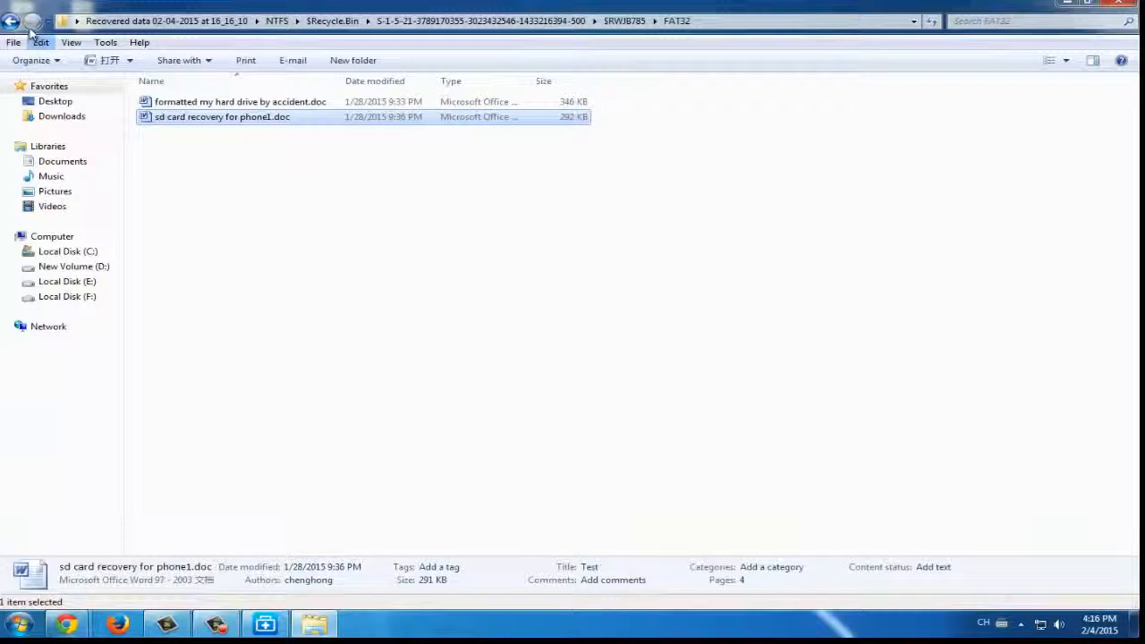
left_click(29, 22)
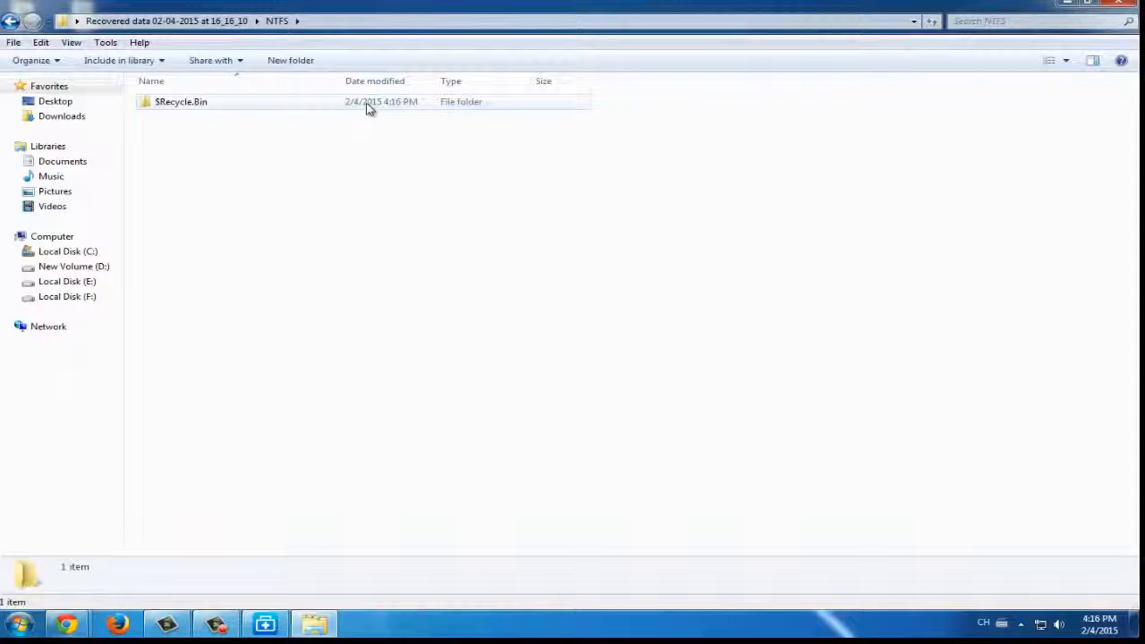
double_click(181, 100)
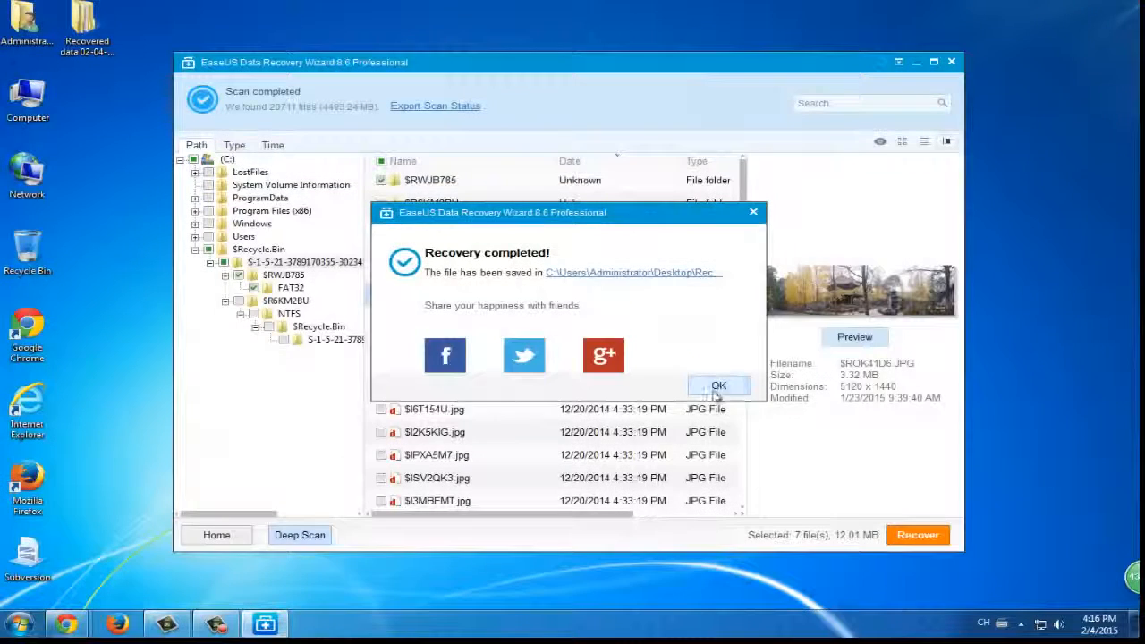
Step: Dismiss the Recovery completed notice and quit EaseUS without saving the scan status
left_click(719, 386)
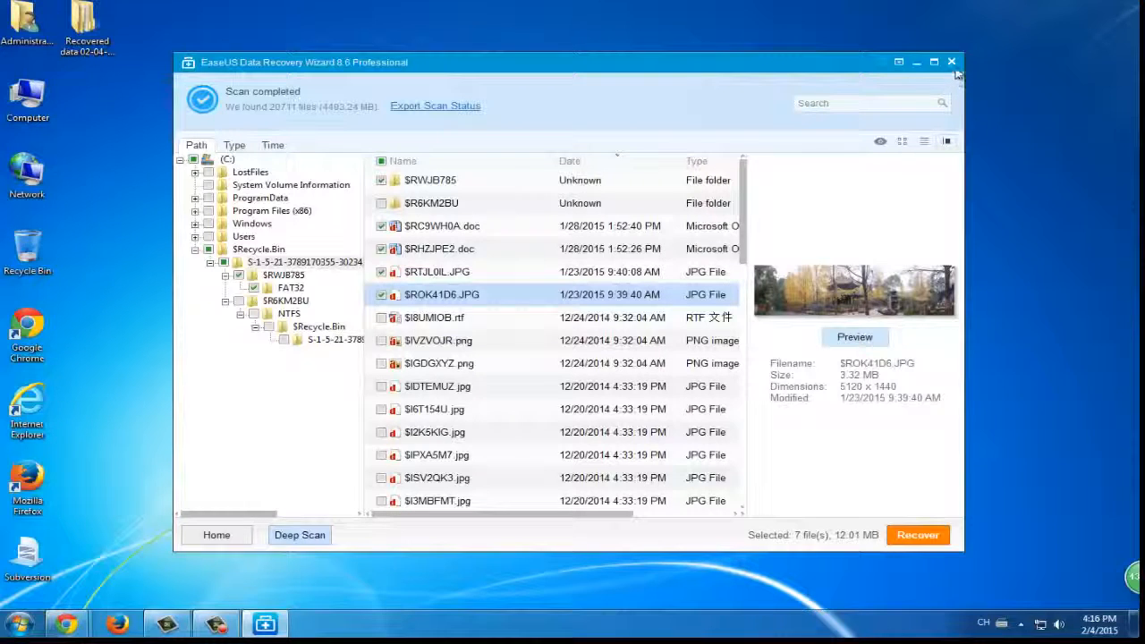
left_click(952, 61)
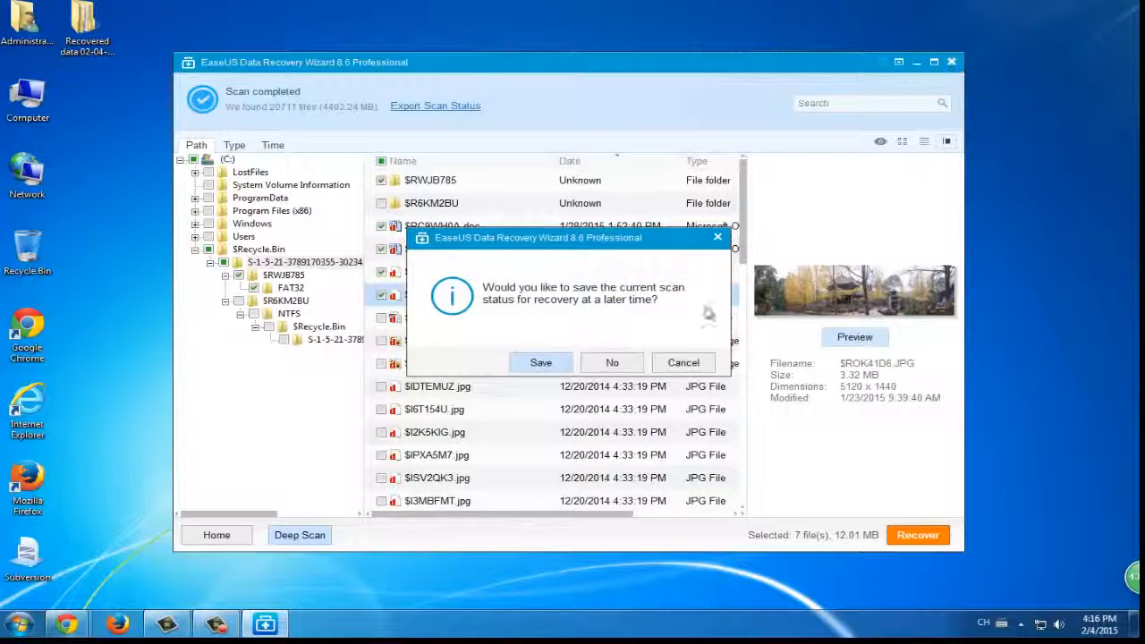
left_click(612, 362)
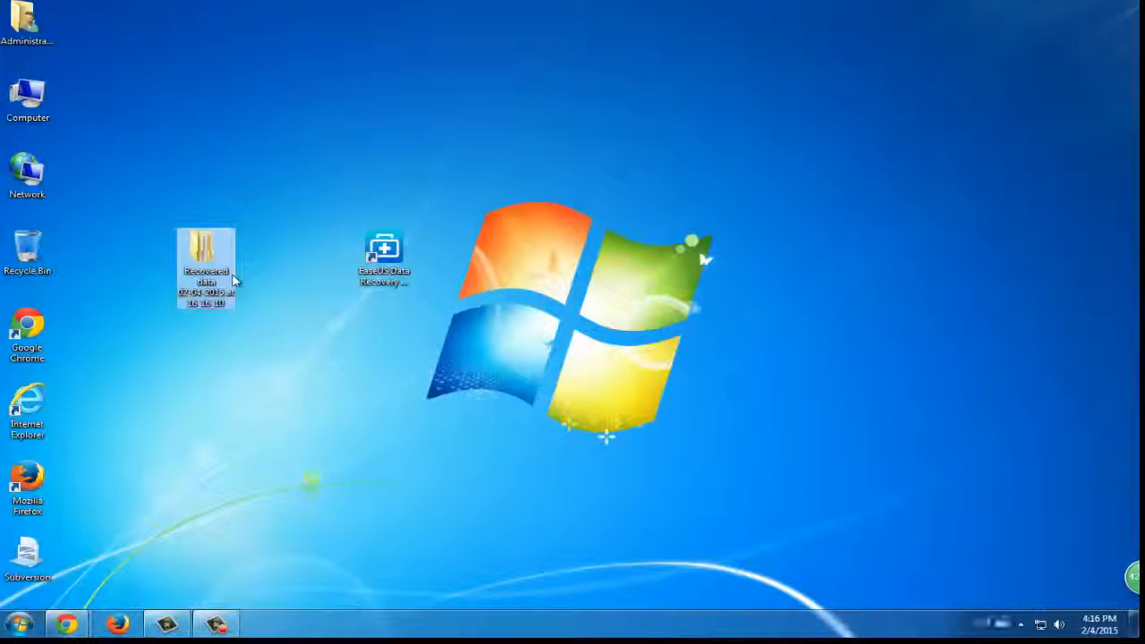
Step: Reopen the Recovered data folder's $Recycle.Bin to list the recovered documents and photos
double_click(206, 254)
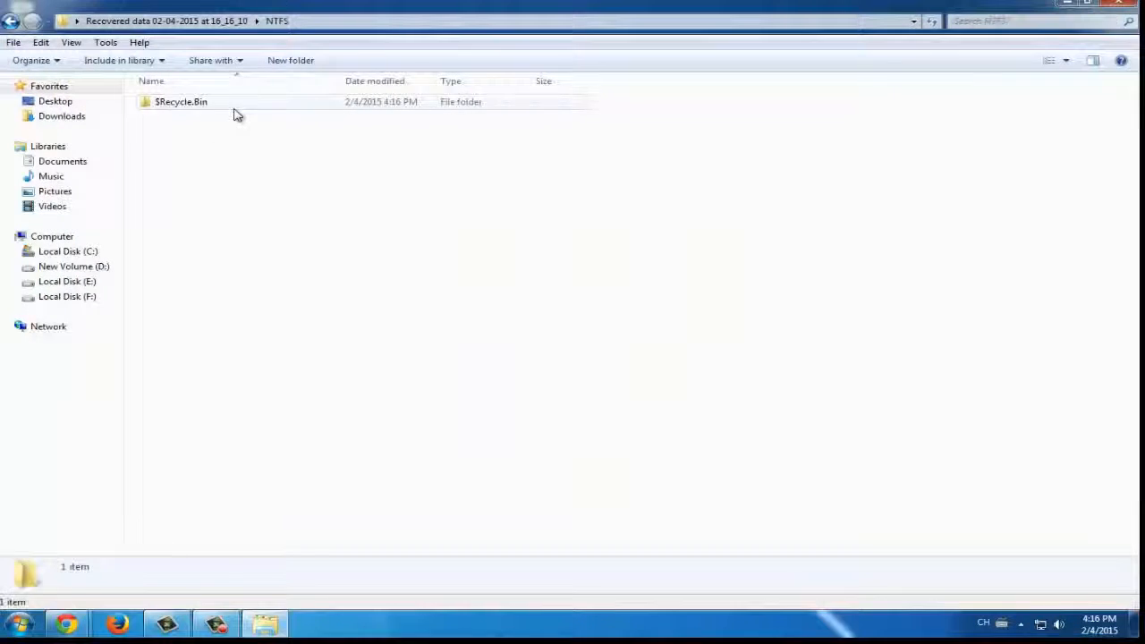
double_click(183, 100)
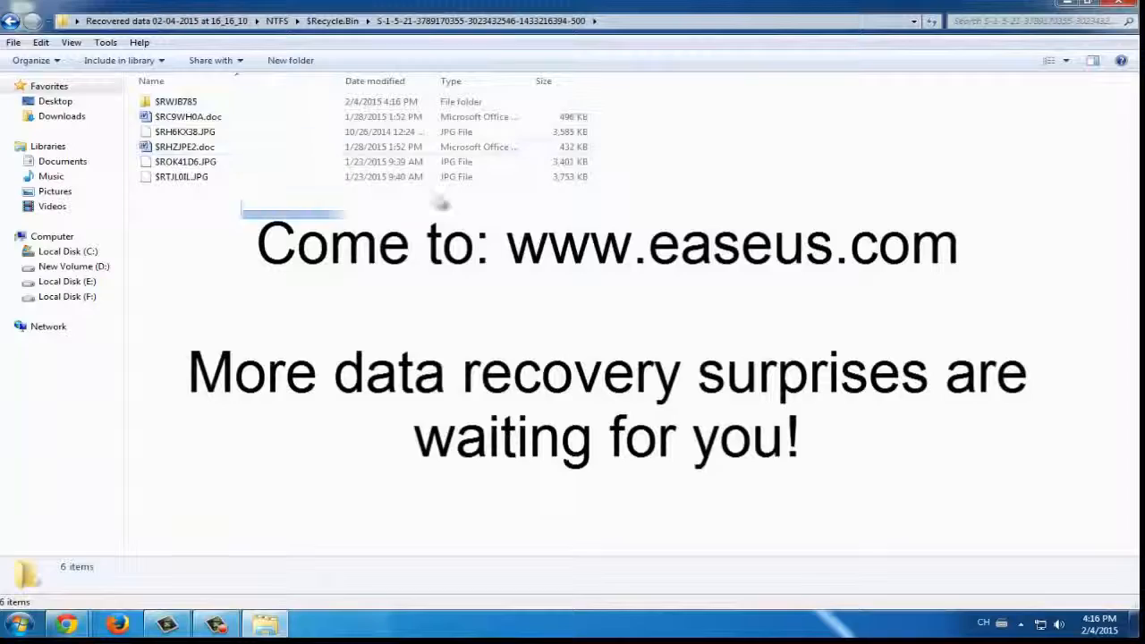